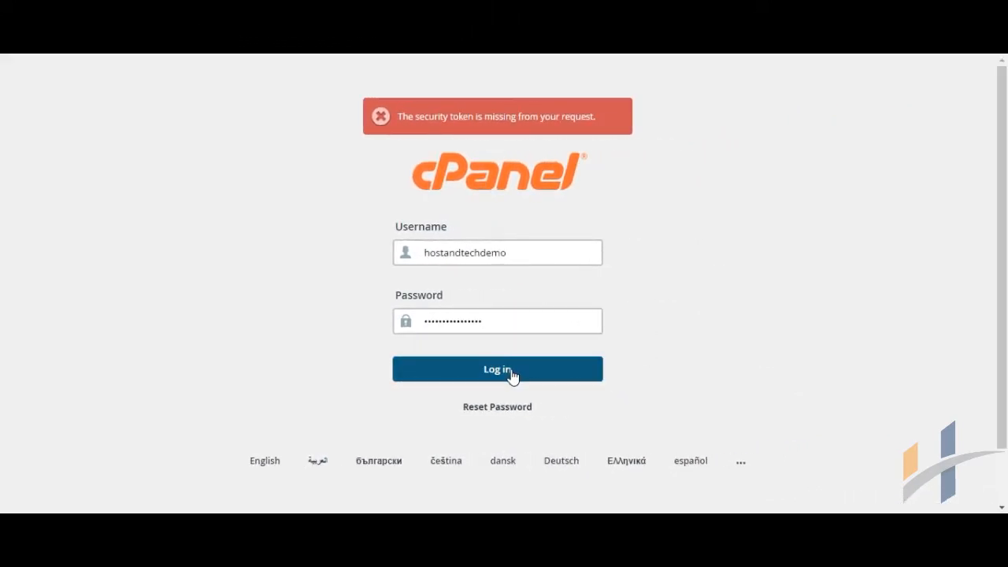
Log in to the cPanel hosting account and land on the main dashboard
click(497, 368)
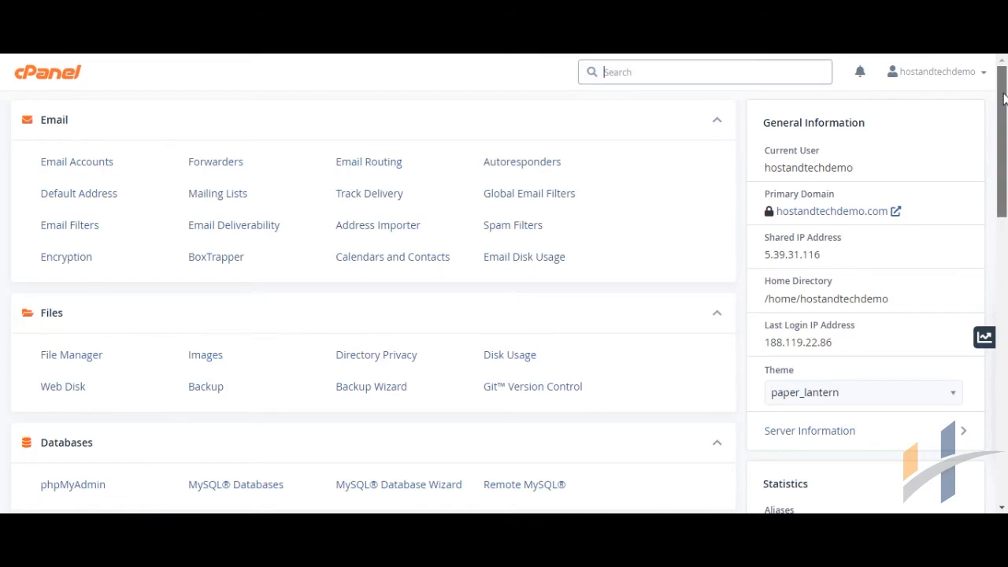
Go to Optimize Website under the Software section of the dashboard
scroll(down, 3)
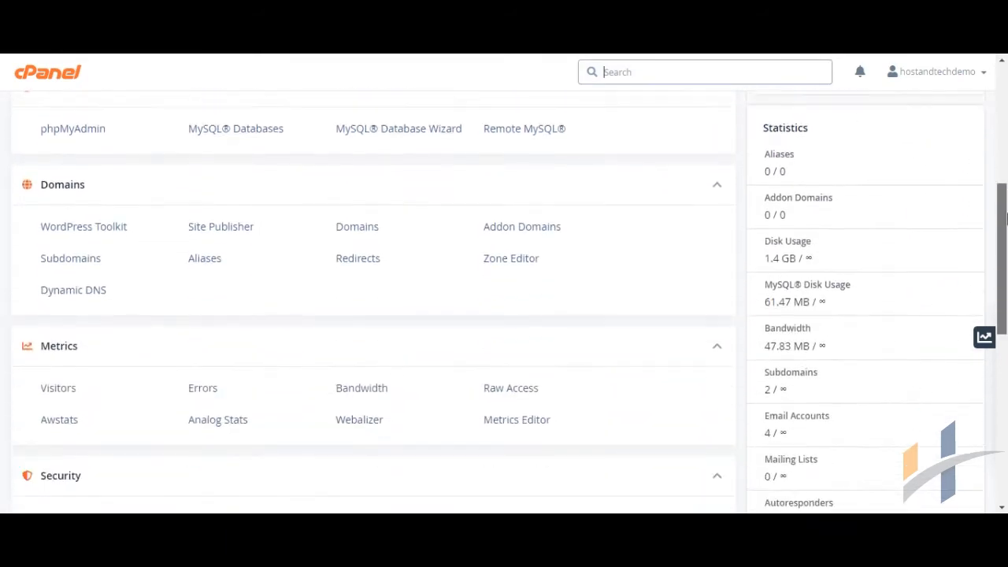
scroll(down, 3)
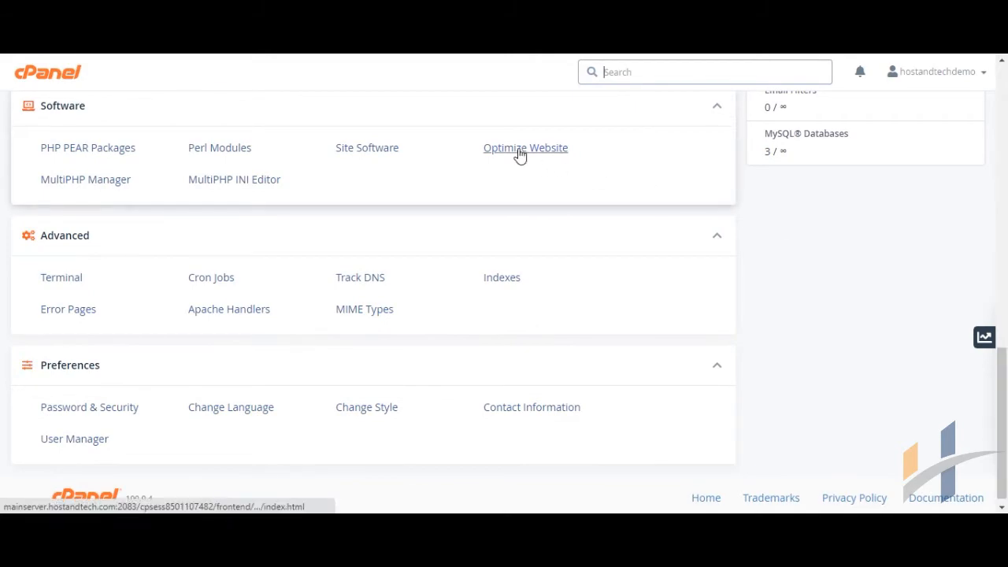
click(524, 148)
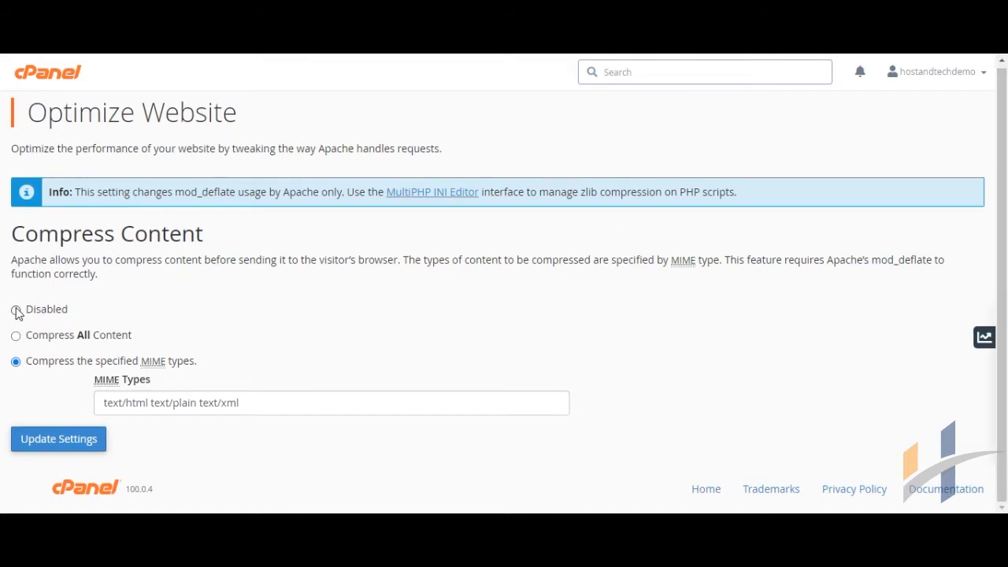
click(16, 309)
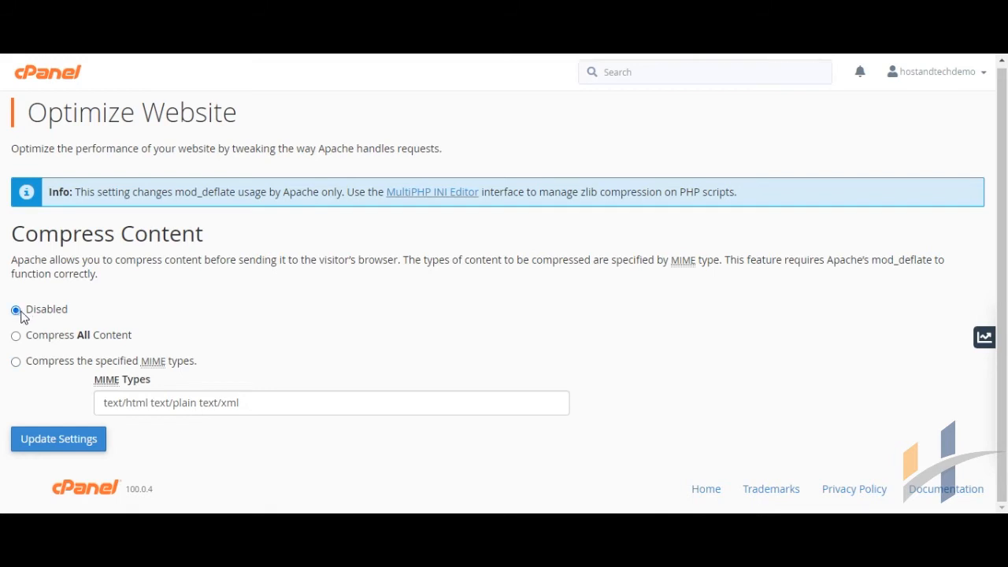
mouse_move(25, 340)
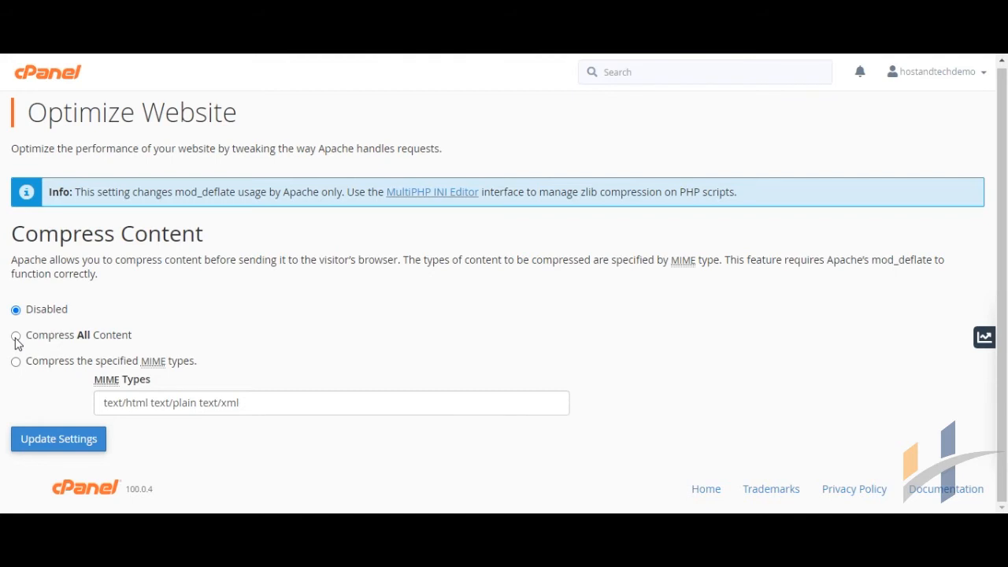
click(16, 333)
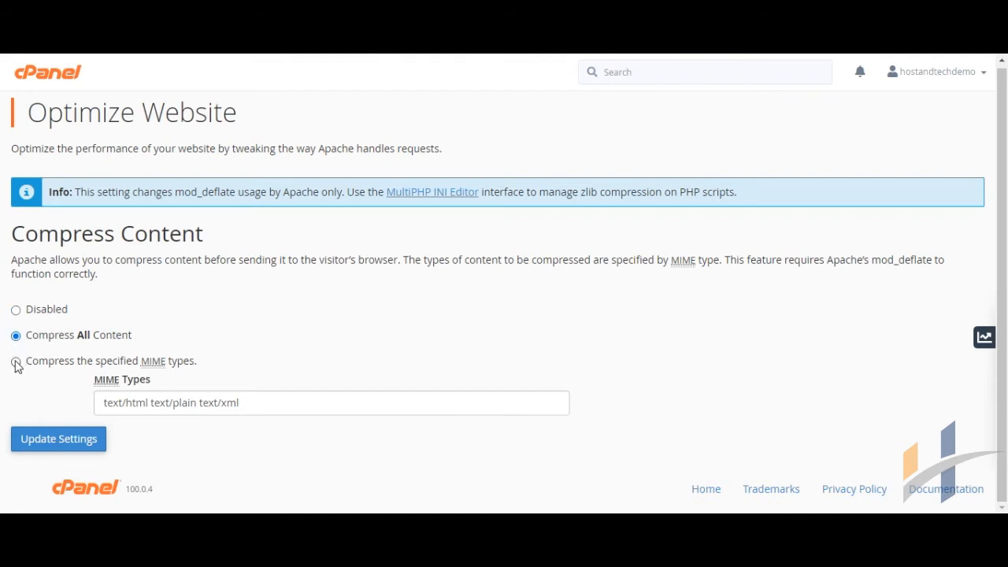
click(15, 361)
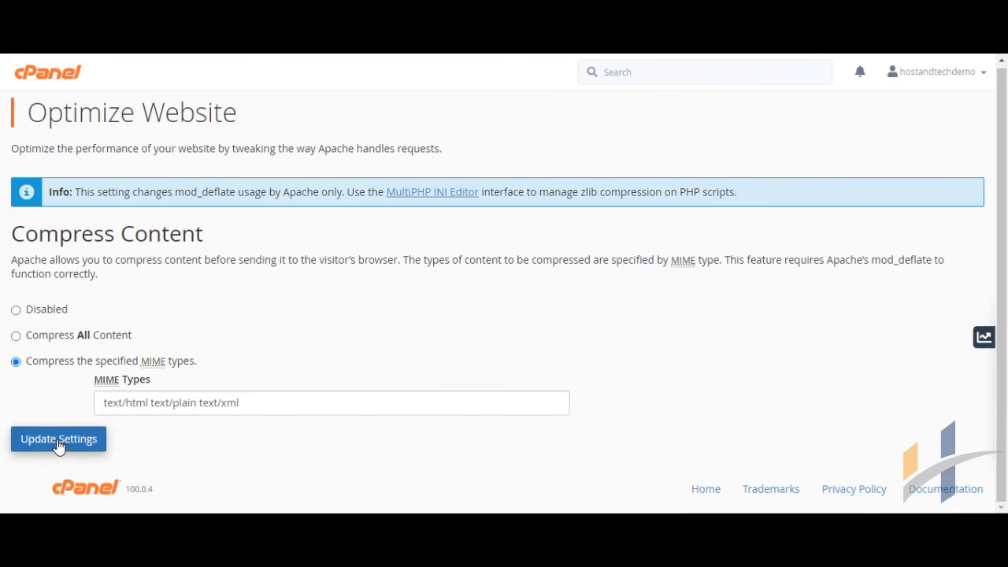
Apply Compress the specified MIME types for text/html, text/plain and text/xml via Update Settings
click(59, 438)
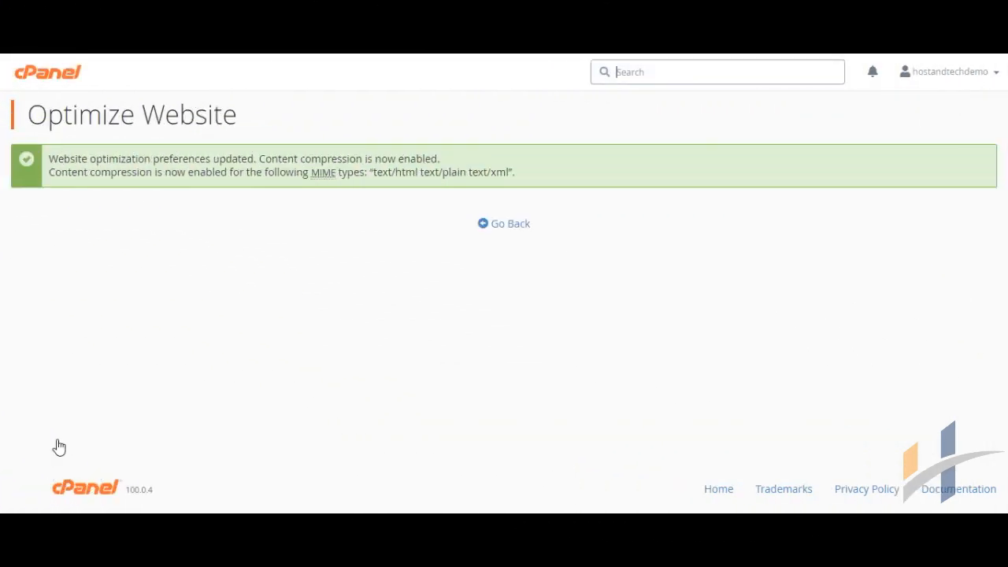
mouse_move(129, 444)
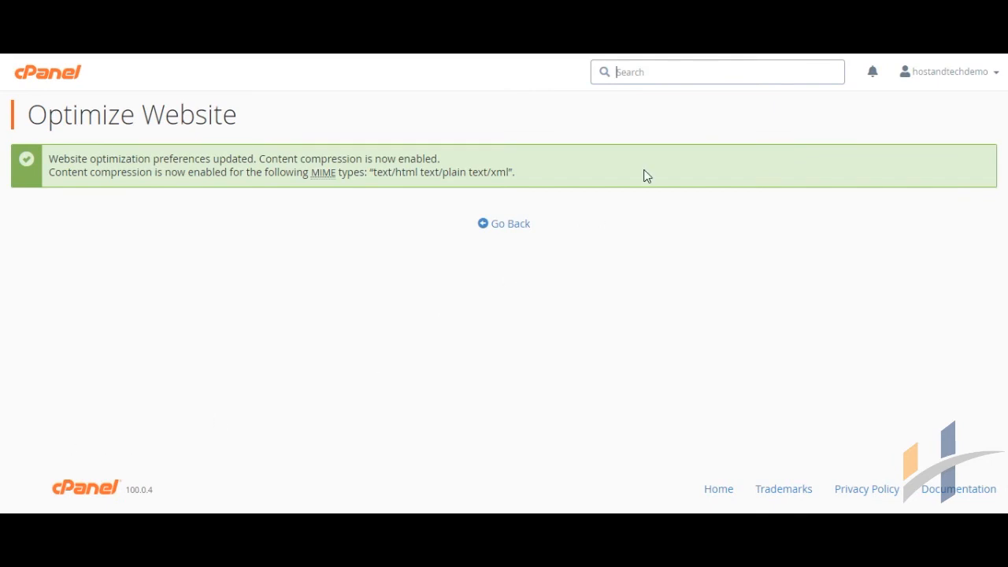
mouse_move(874, 61)
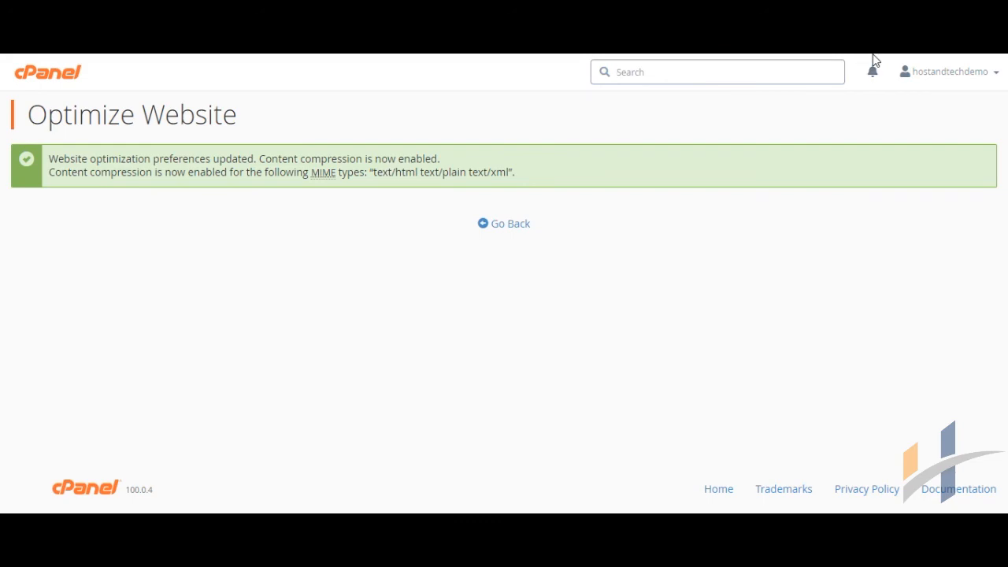